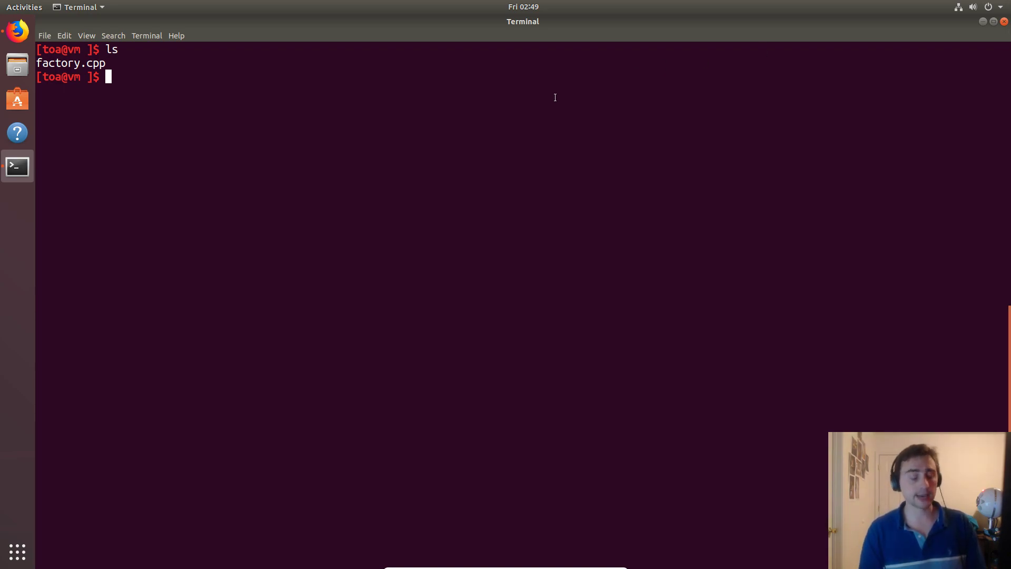
# Step: Open factory.cpp in vim to view the Product base class and its two implementations
pyautogui.write('vim factory.cpp')
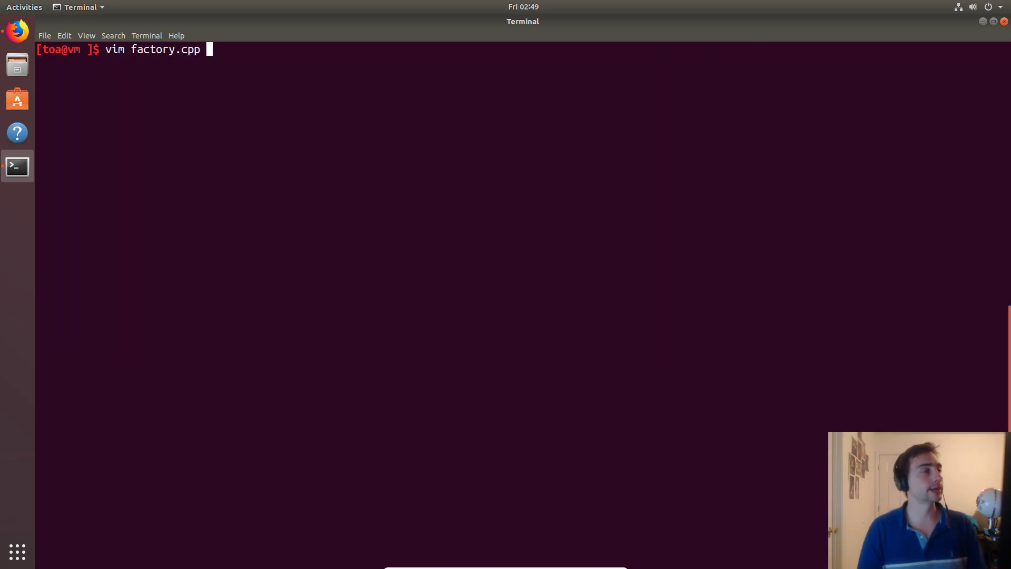
pyautogui.press('Return')
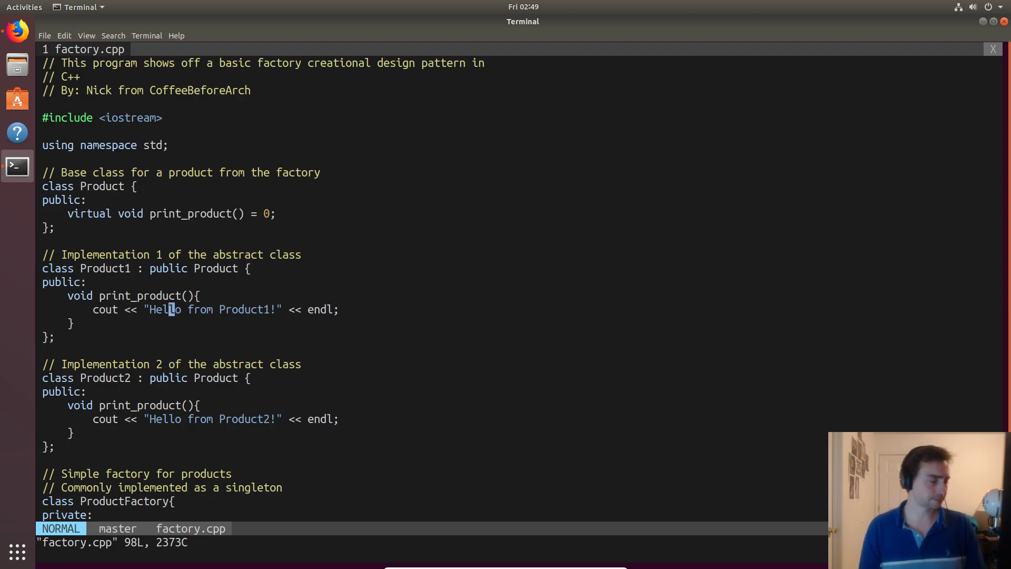
pyautogui.moveTo(108, 268)
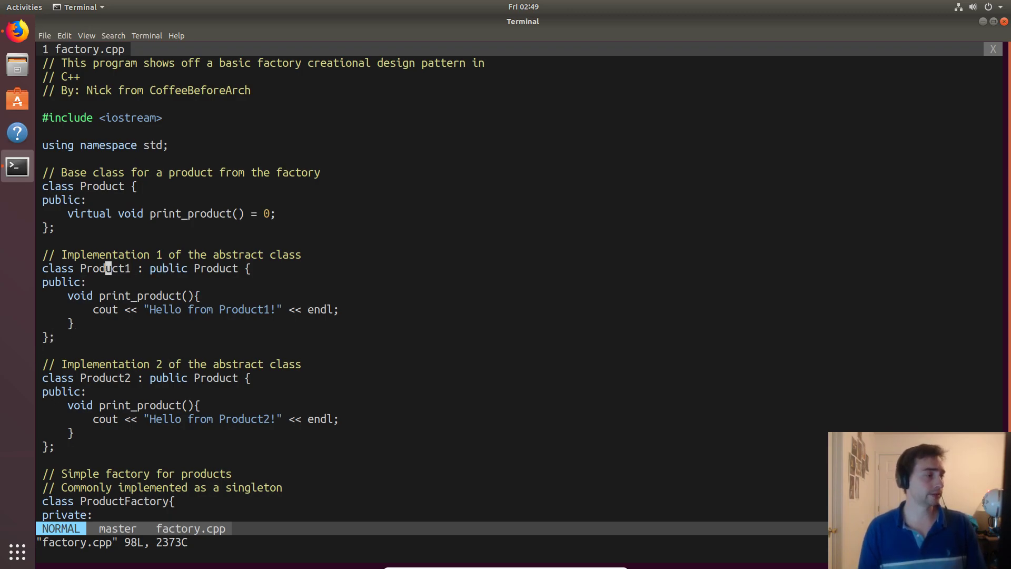
pyautogui.moveTo(116, 309)
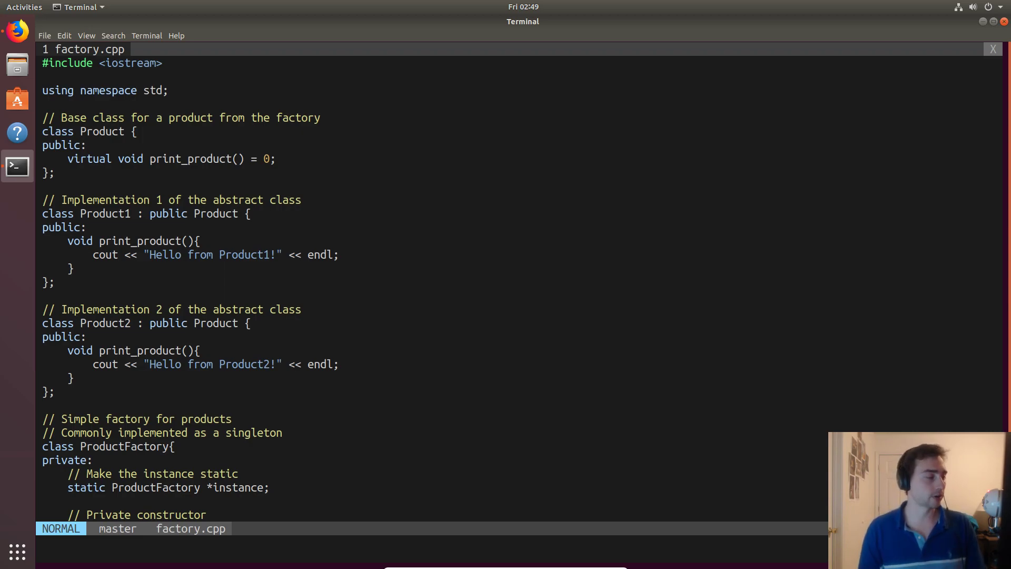
# Step: Scroll down to the ProductFactory singleton's getInstance and createProduct returning Product1, Product2 or nullptr
pyautogui.scroll(-3)
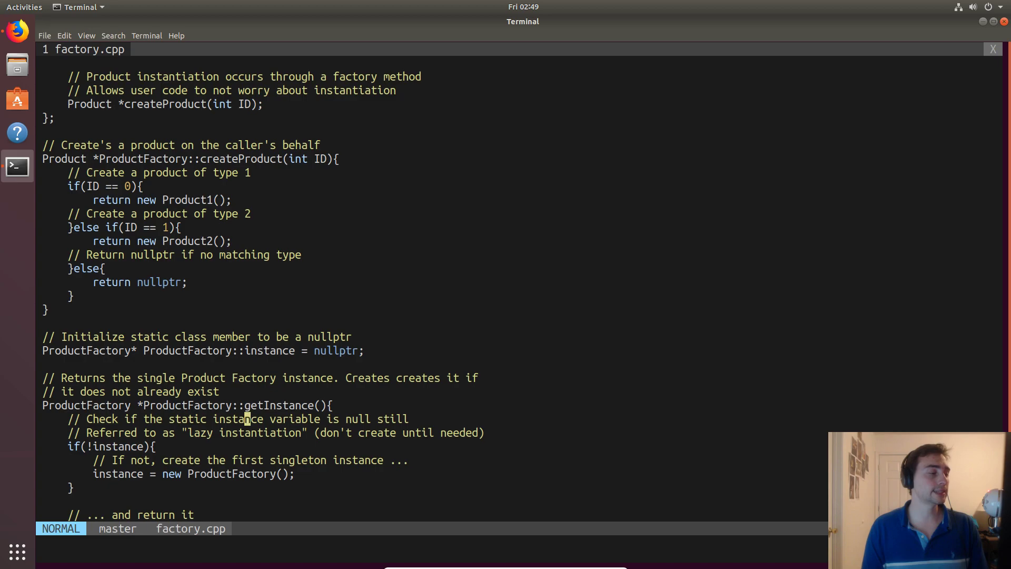
pyautogui.scroll(-3)
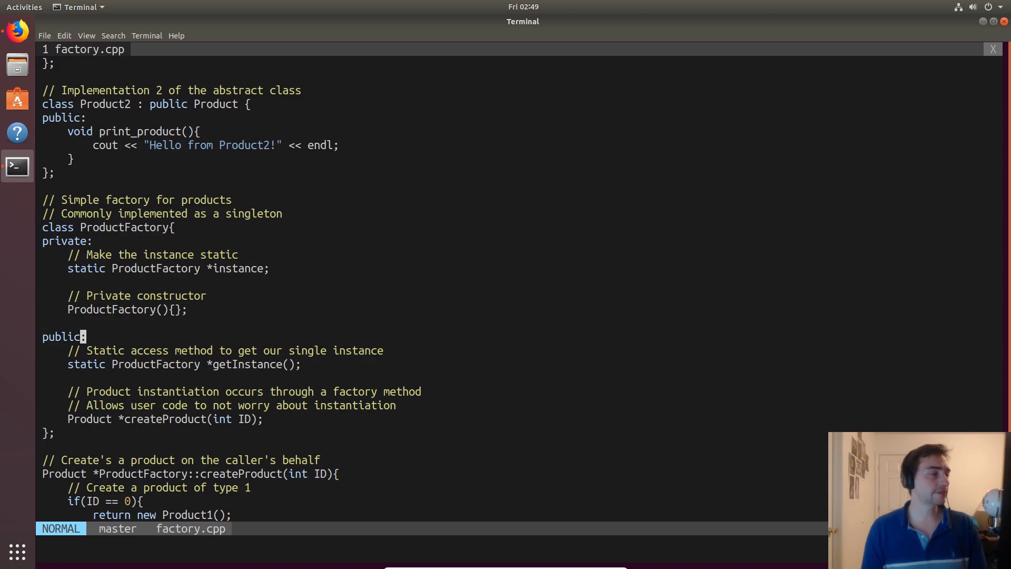
pyautogui.scroll(-3)
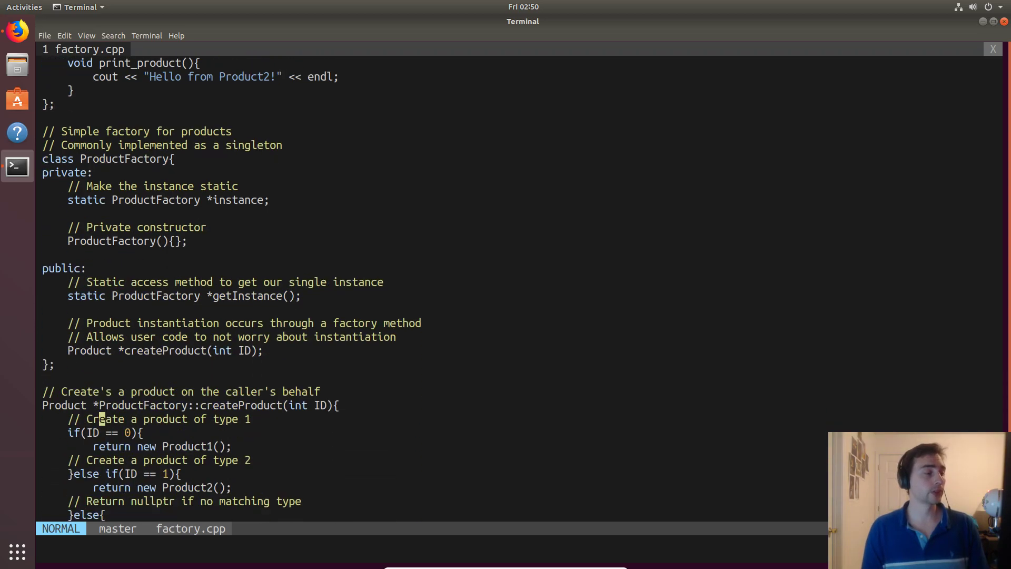
pyautogui.scroll(-3)
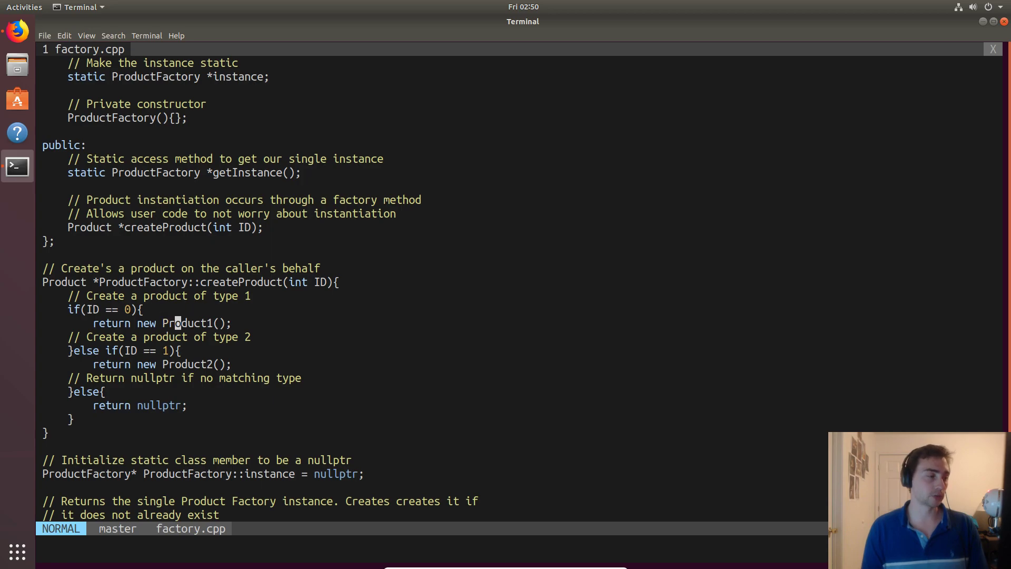
# Step: Move down to the static instance initialization to nullptr and the getInstance comment
pyautogui.press('k')
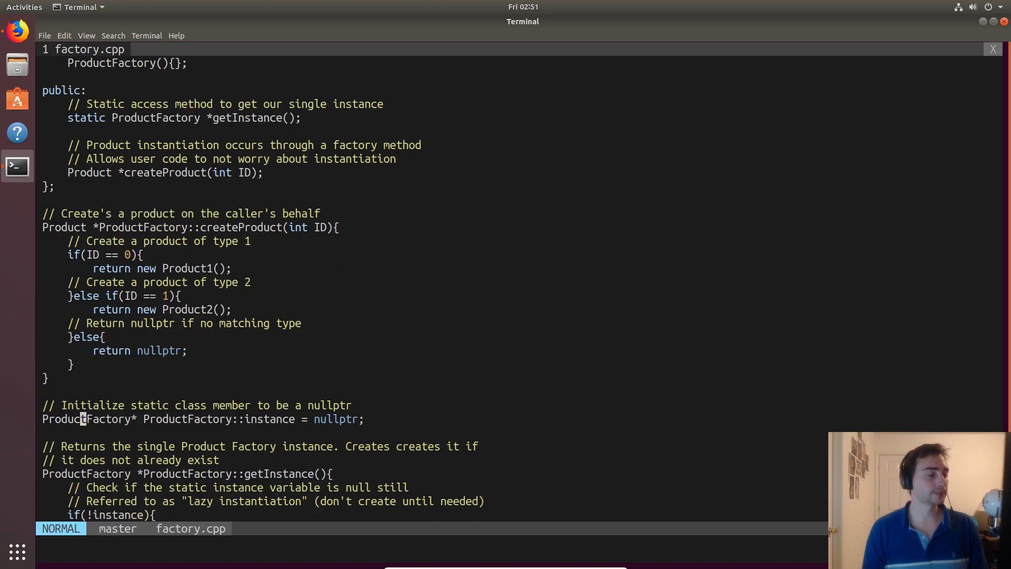
pyautogui.scroll(-3)
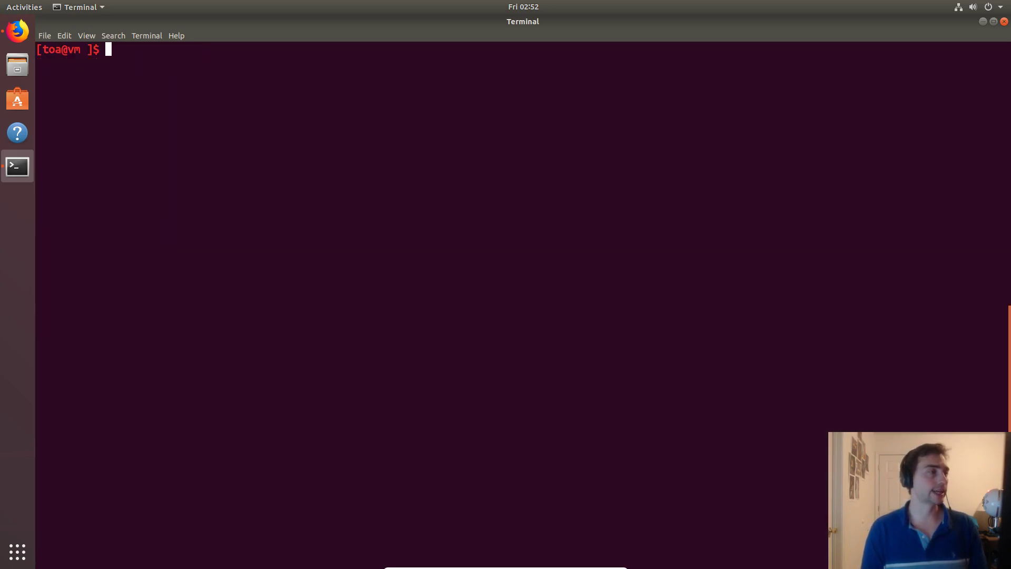
# Step: Compile with g++ -o factory factory.cpp and run ./factory, printing Hello from Product1! and Product2!
pyautogui.write('g++')
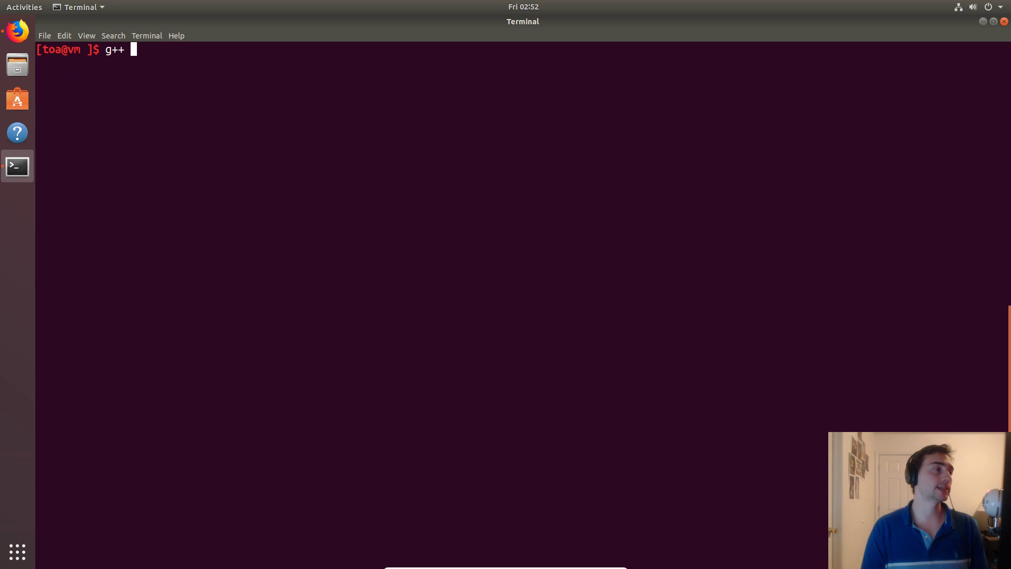
pyautogui.write('-o factory.c')
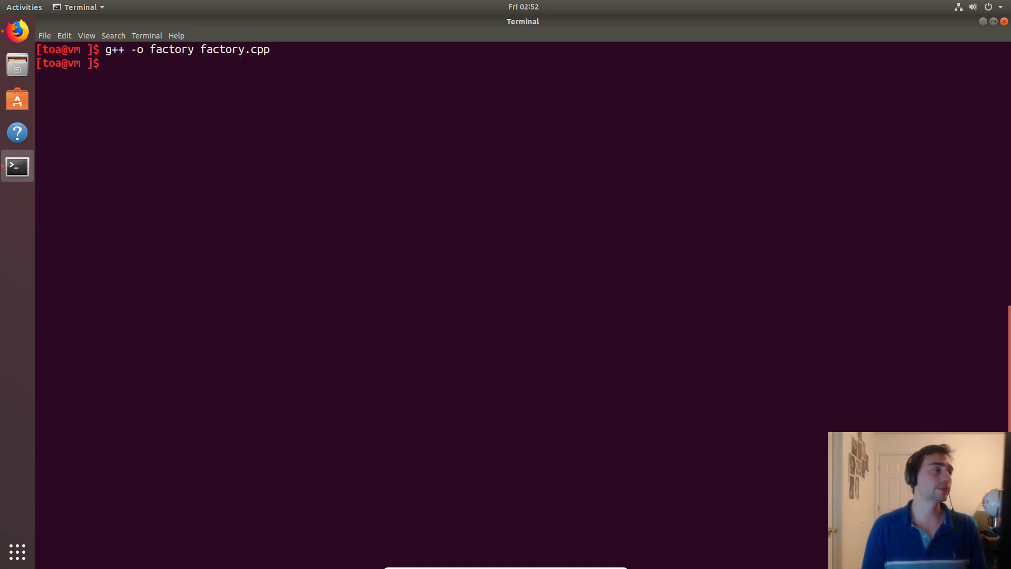
pyautogui.write('./factory')
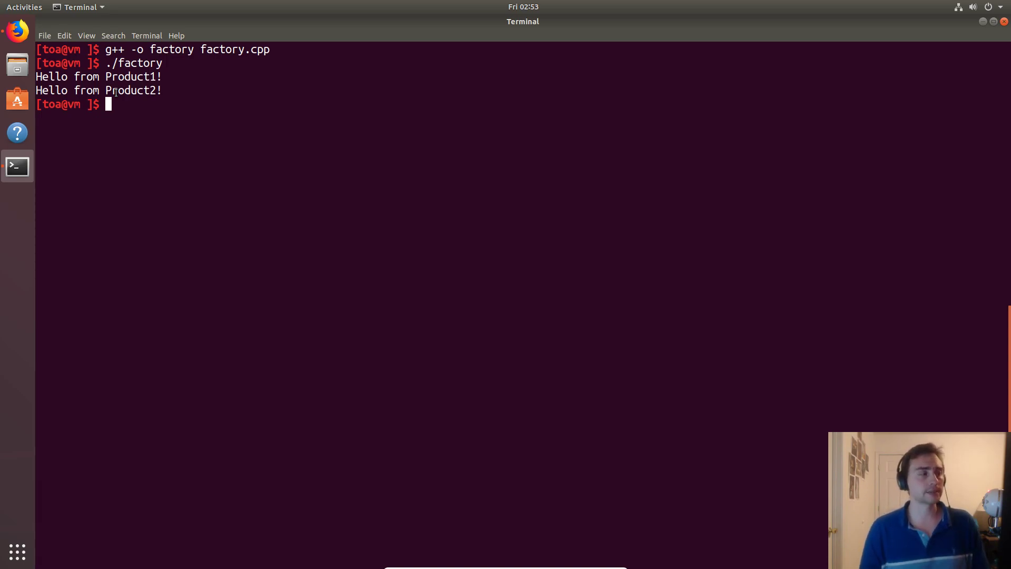
pyautogui.moveTo(16, 31)
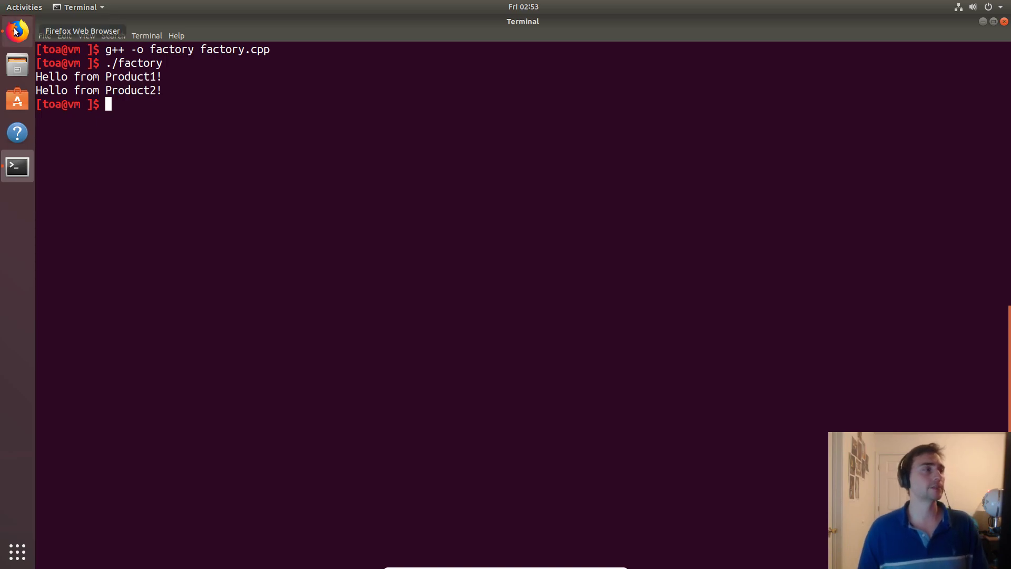
# Step: In Firefox, navigate oo_design_patterns → creational_design → factory and view factory.cpp's ProductFactory code
pyautogui.click(16, 30)
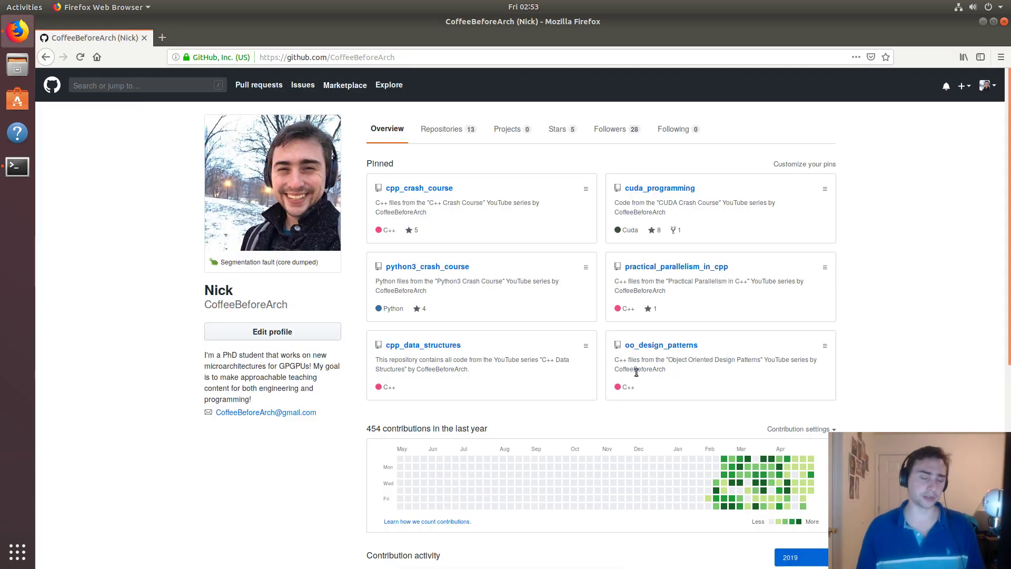
pyautogui.moveTo(550, 248)
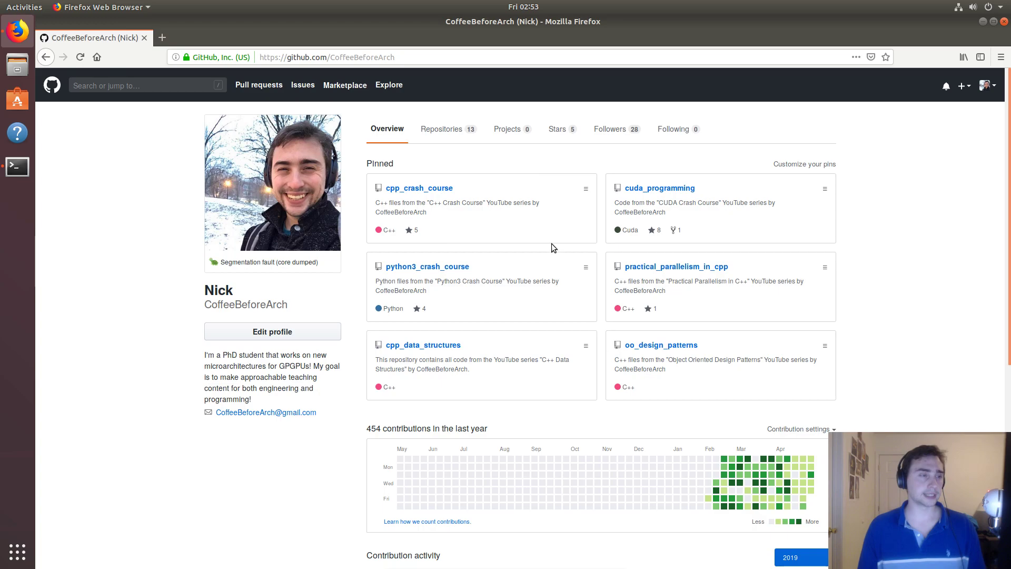
pyautogui.moveTo(458, 255)
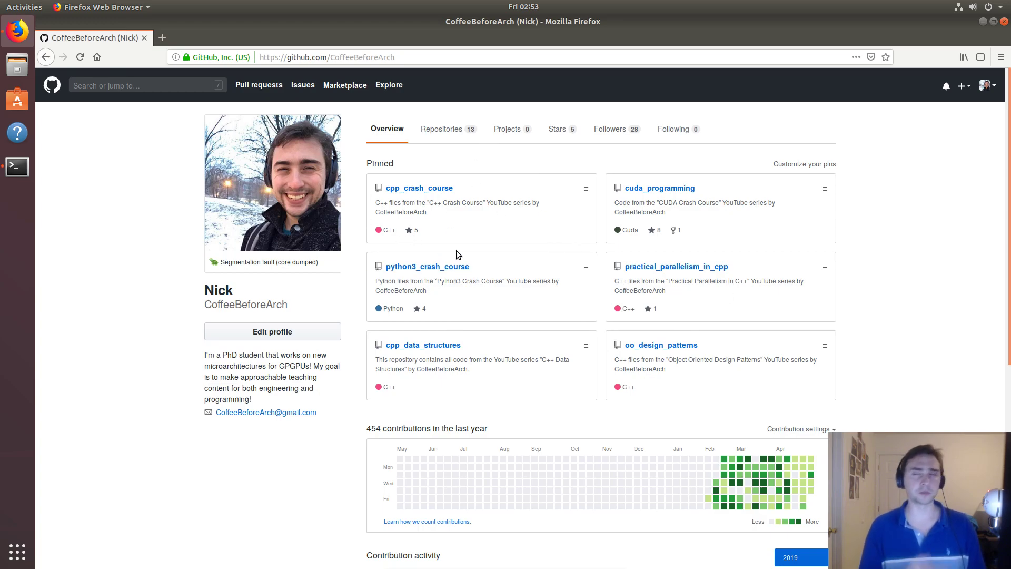
pyautogui.moveTo(633, 289)
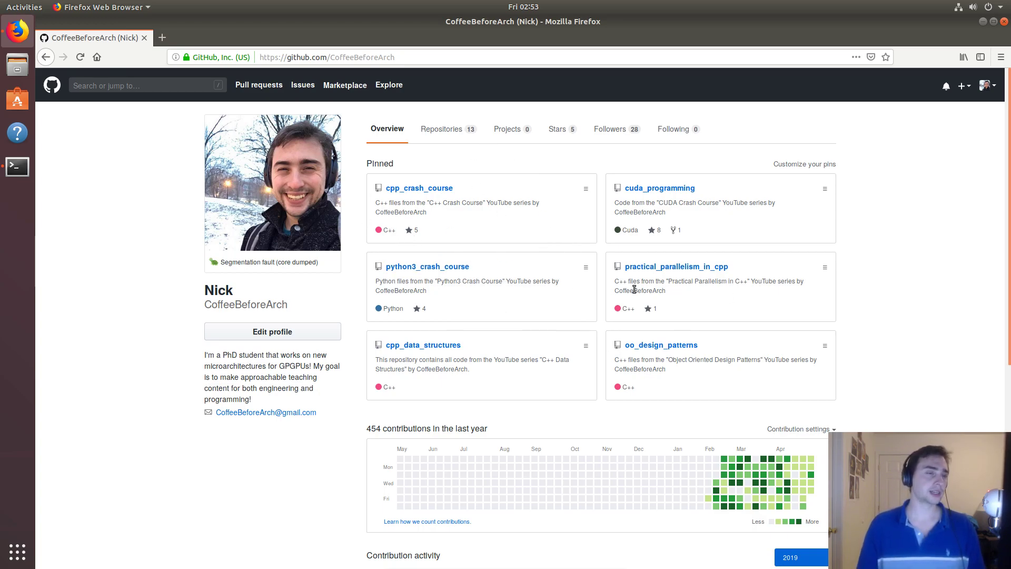
pyautogui.moveTo(676, 267)
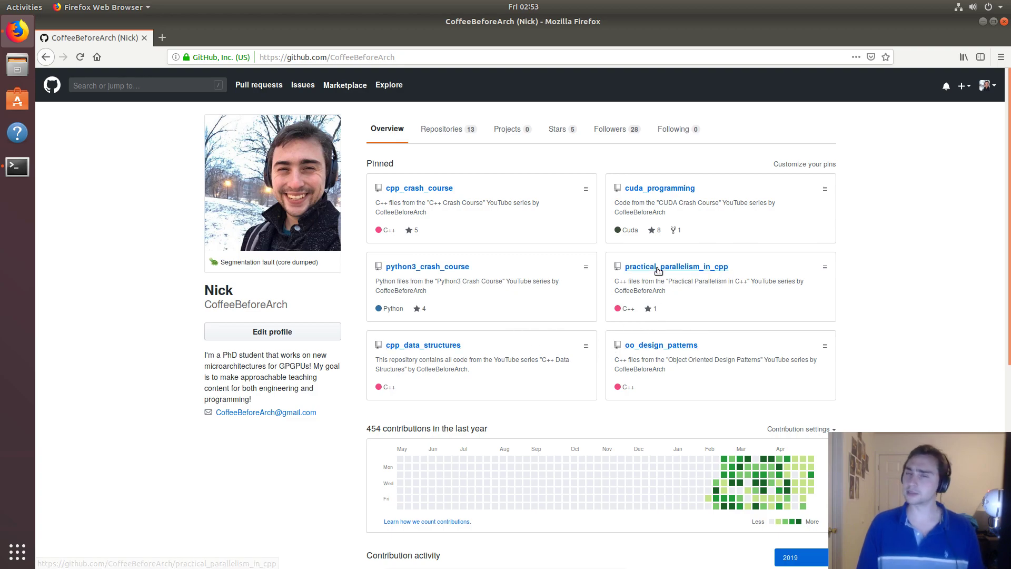
pyautogui.moveTo(661, 345)
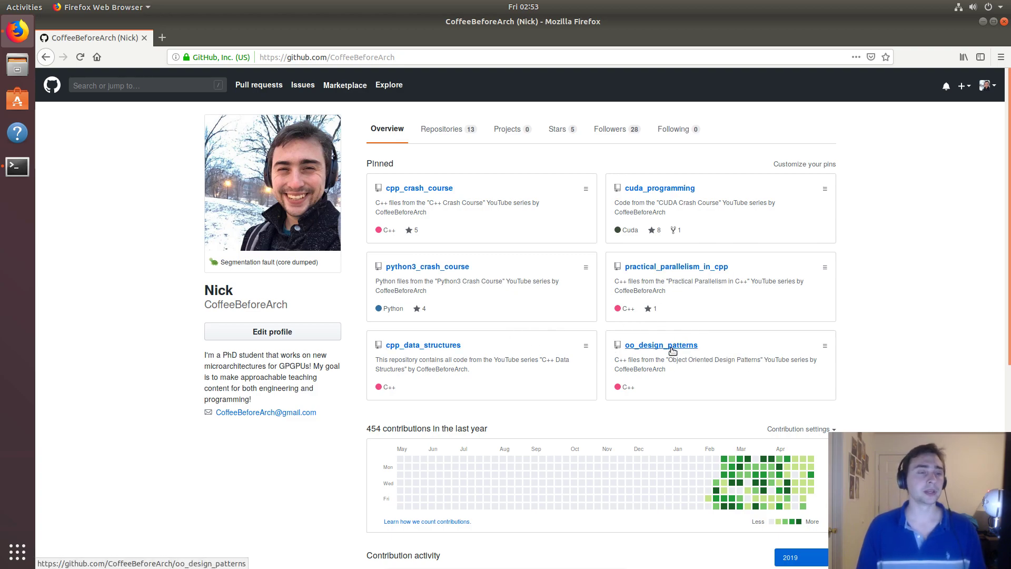
pyautogui.click(659, 344)
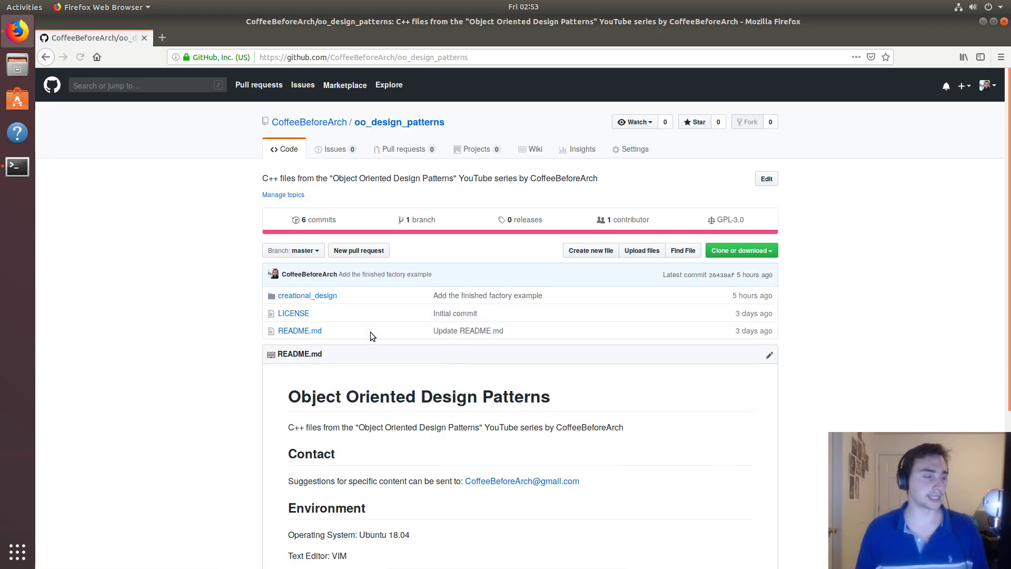
pyautogui.click(306, 295)
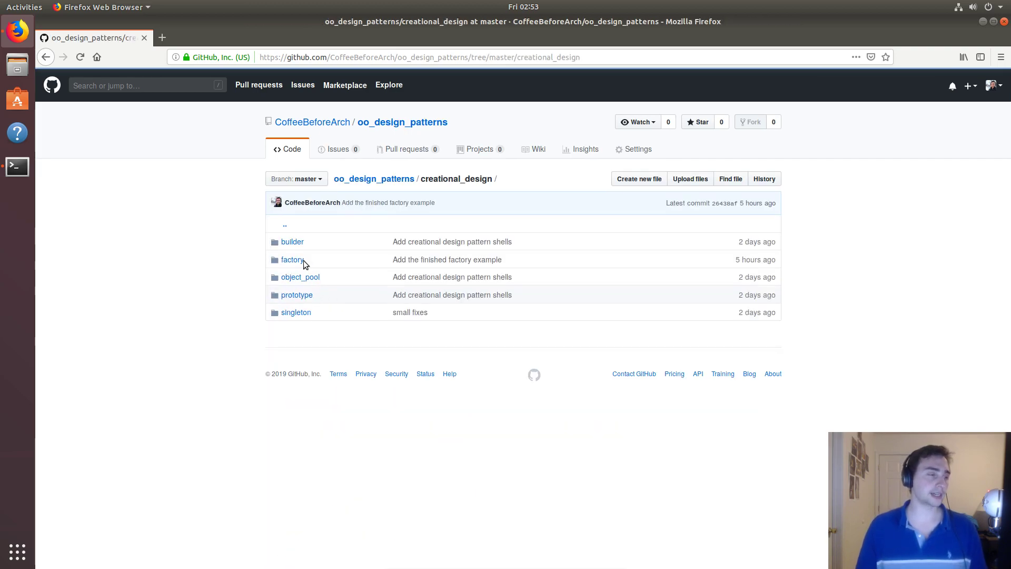
pyautogui.moveTo(295, 272)
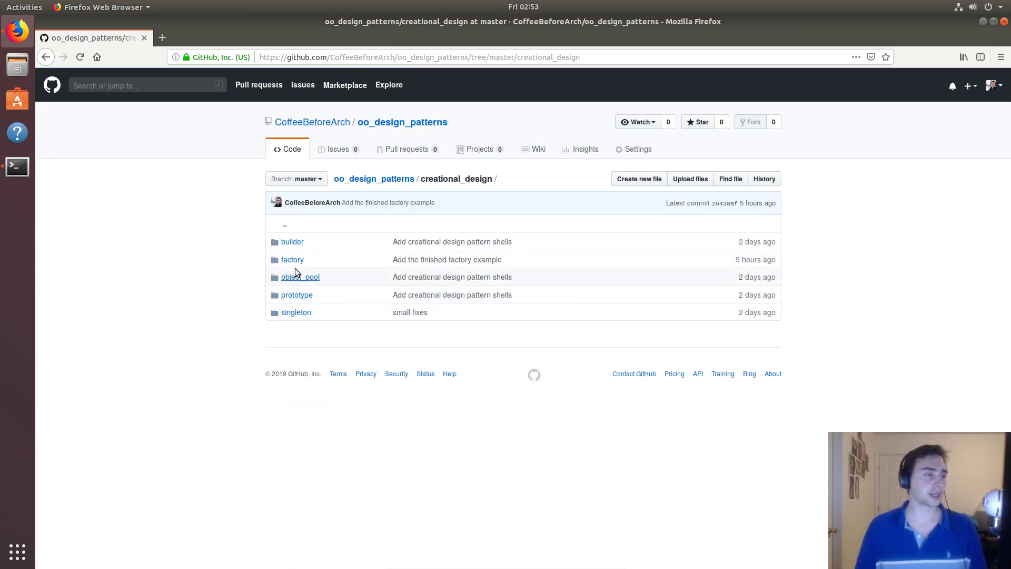
pyautogui.click(291, 259)
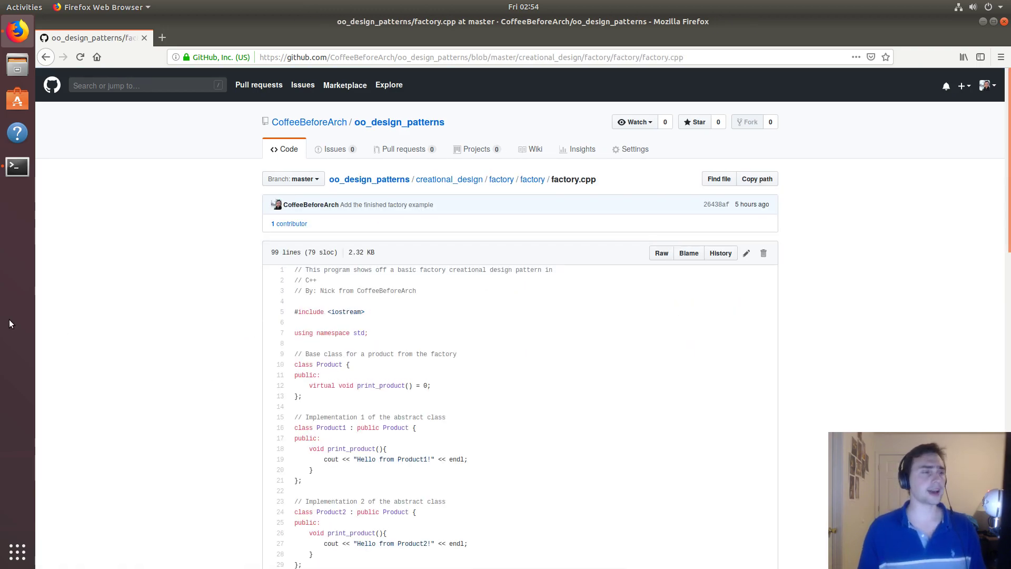
pyautogui.scroll(-3)
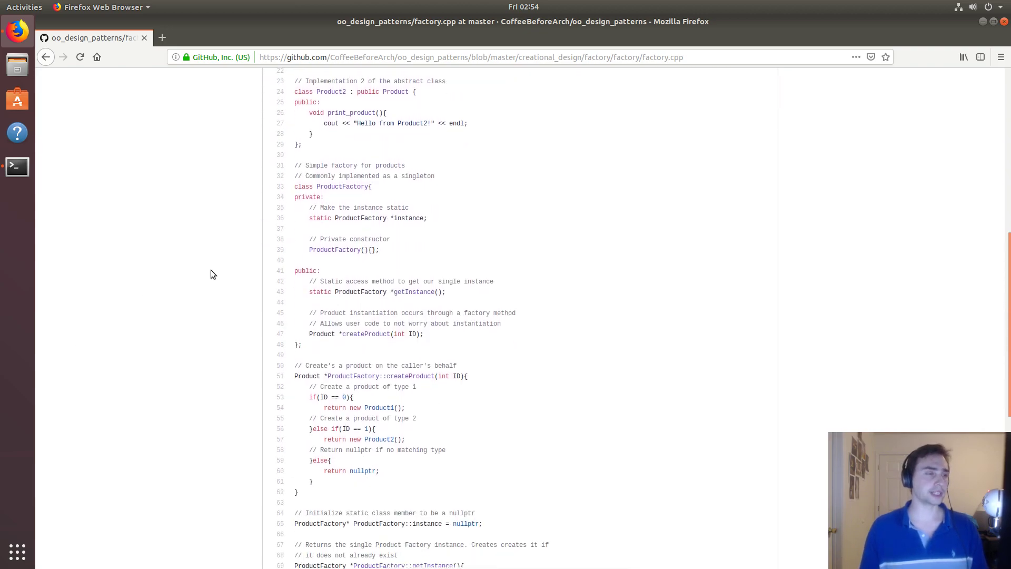